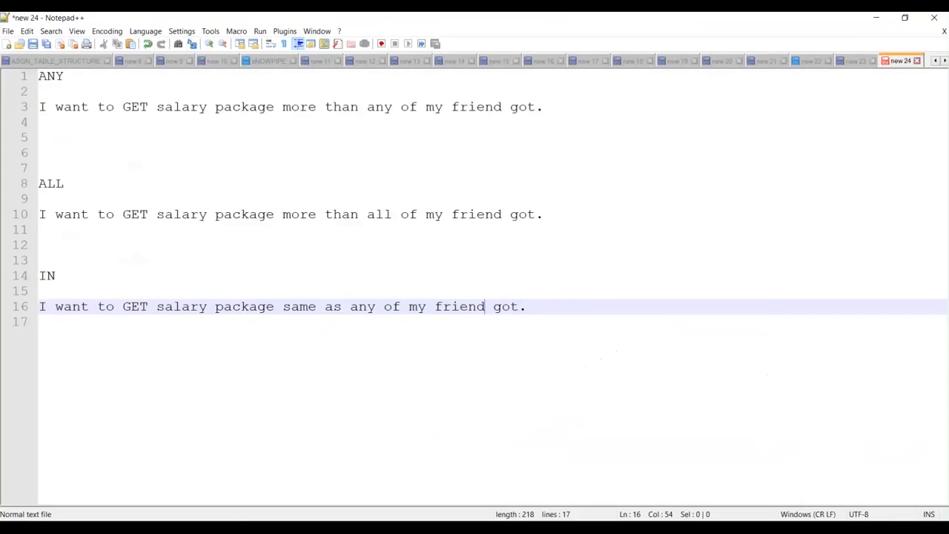
mouse_move(344, 372)
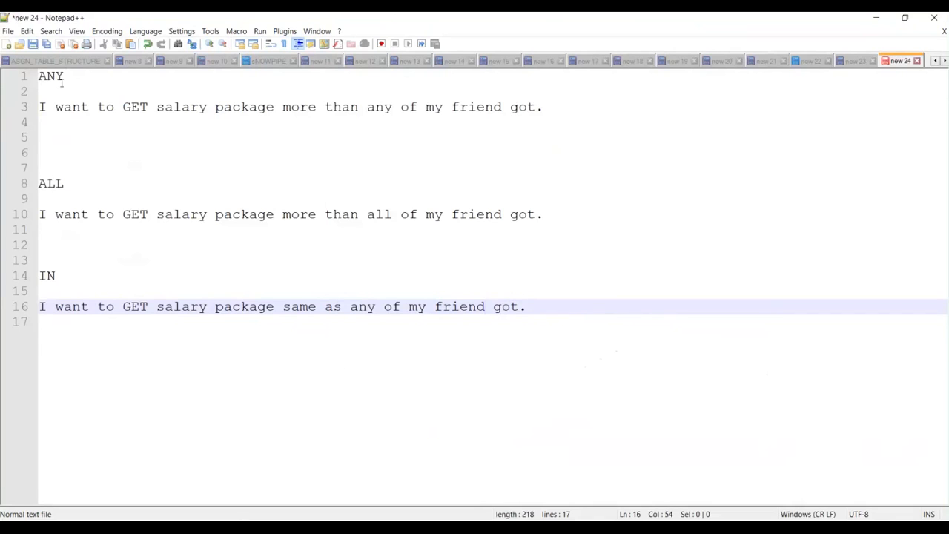
Step: Highlight the ANY, ALL and IN headings in the Notepad++ salary-package notes one after another
left_click(64, 78)
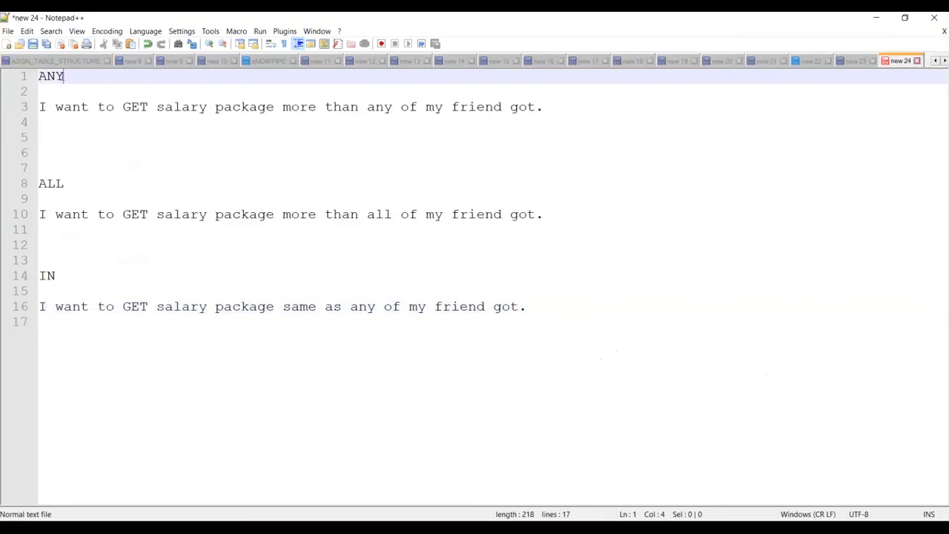
double_click(51, 77)
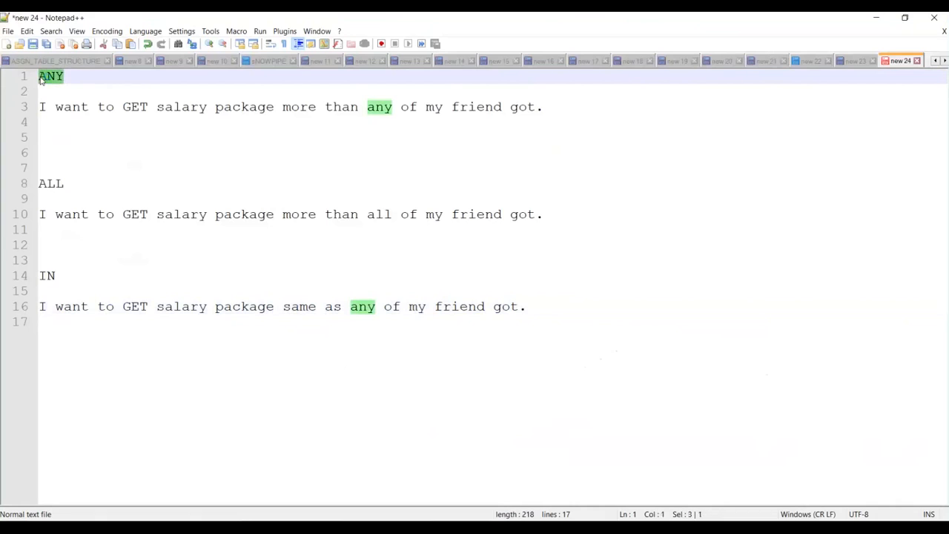
mouse_move(67, 176)
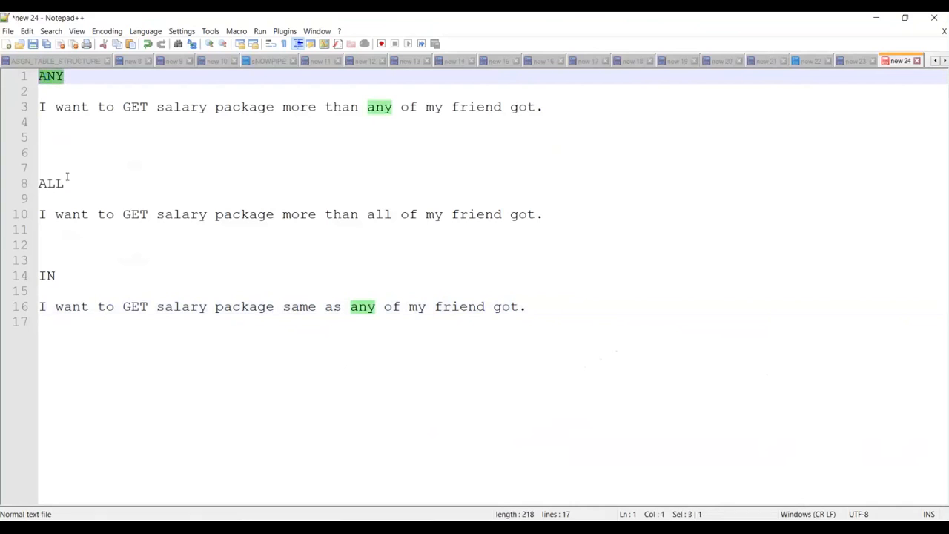
left_click(67, 183)
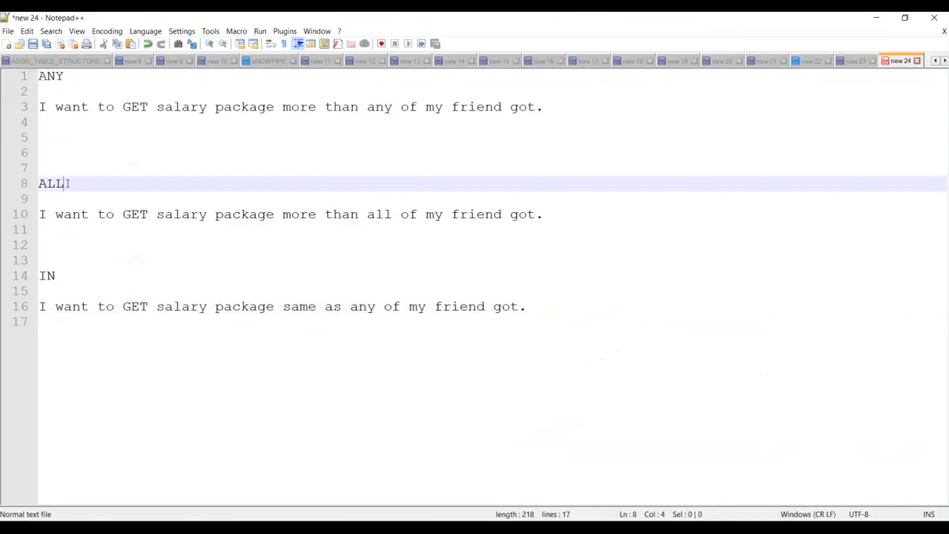
double_click(50, 184)
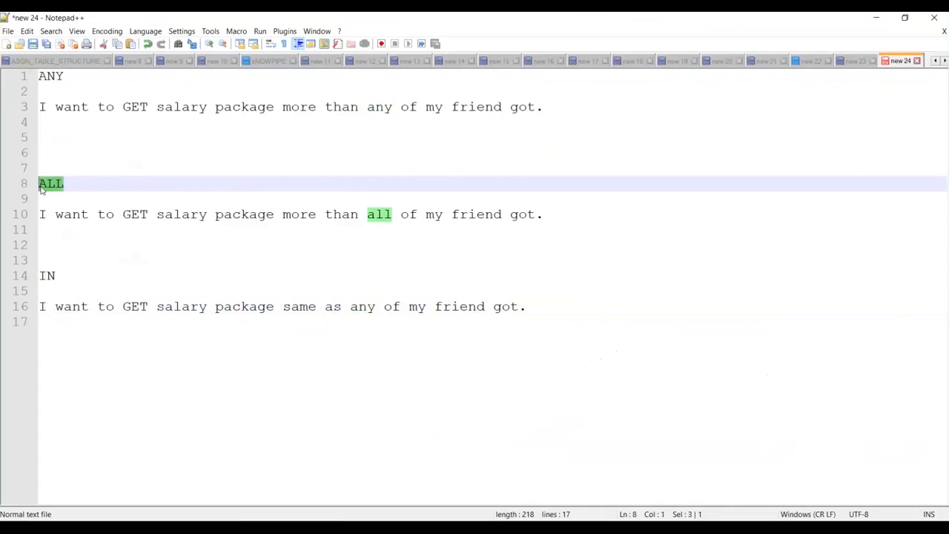
left_click(48, 275)
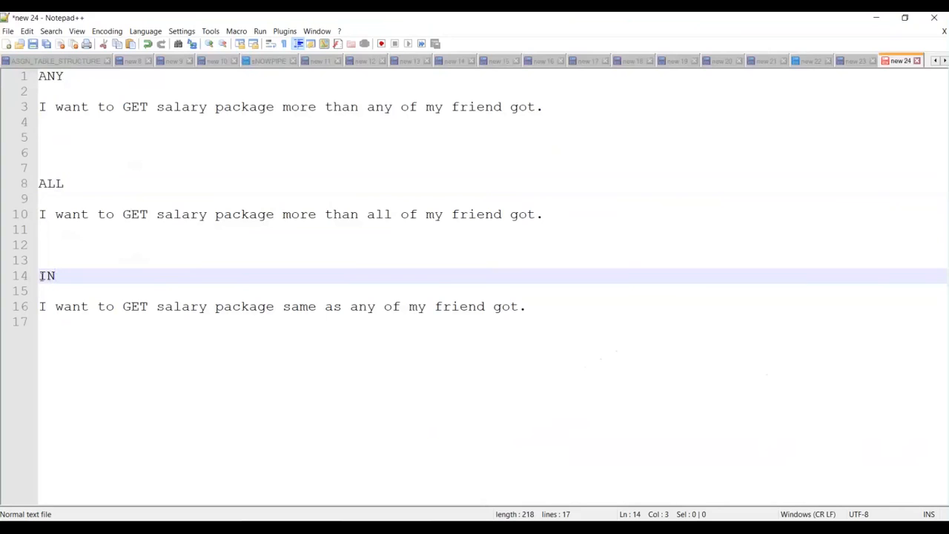
double_click(46, 276)
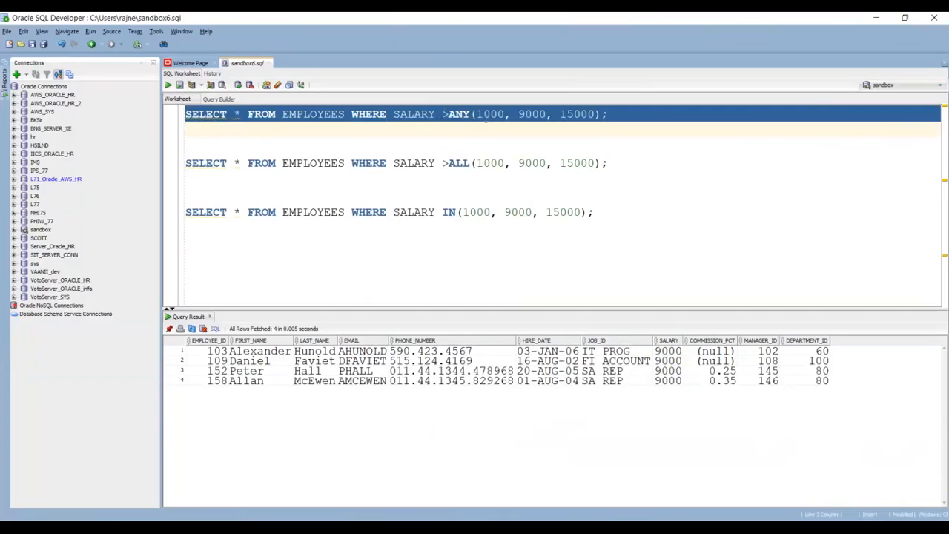
Step: Point out the values 1000 and 15000 in the >ANY list and select the whole value list
left_click(488, 113)
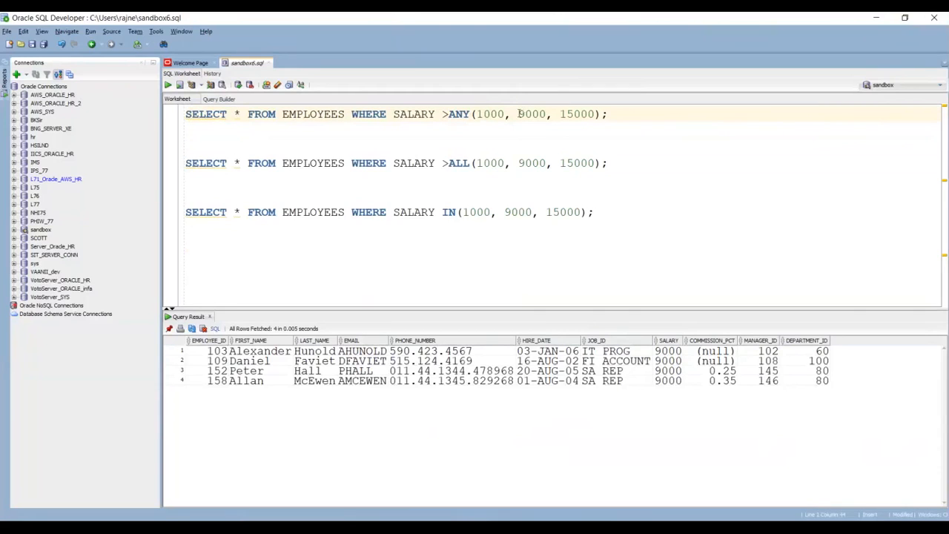
double_click(530, 112)
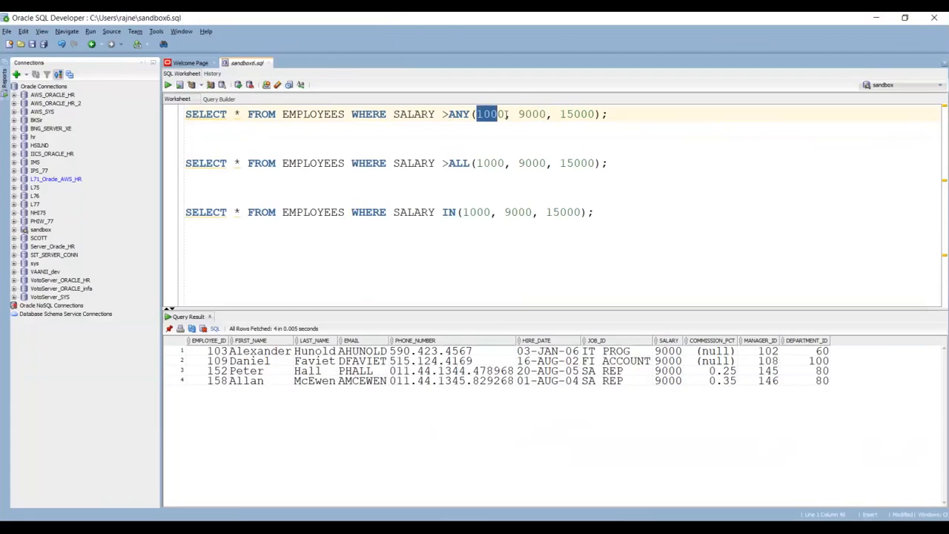
double_click(531, 113)
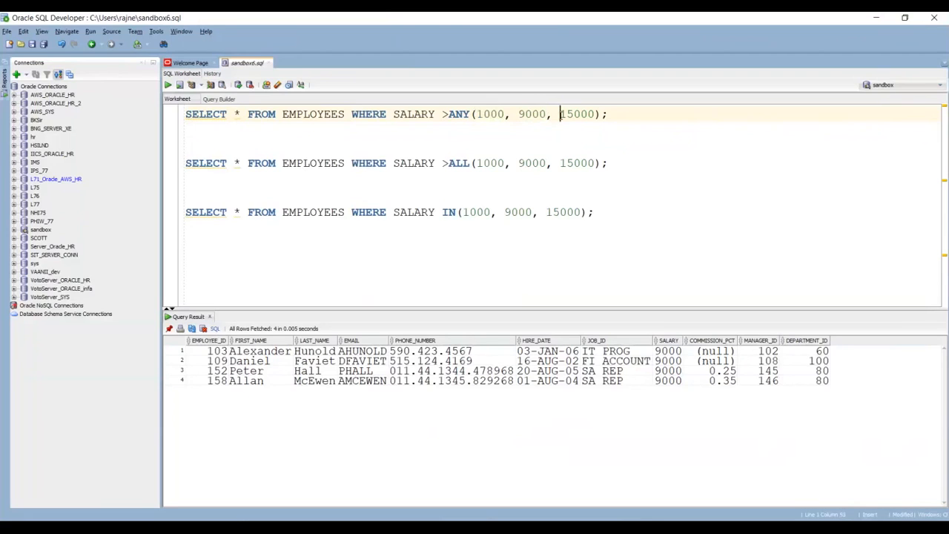
double_click(578, 112)
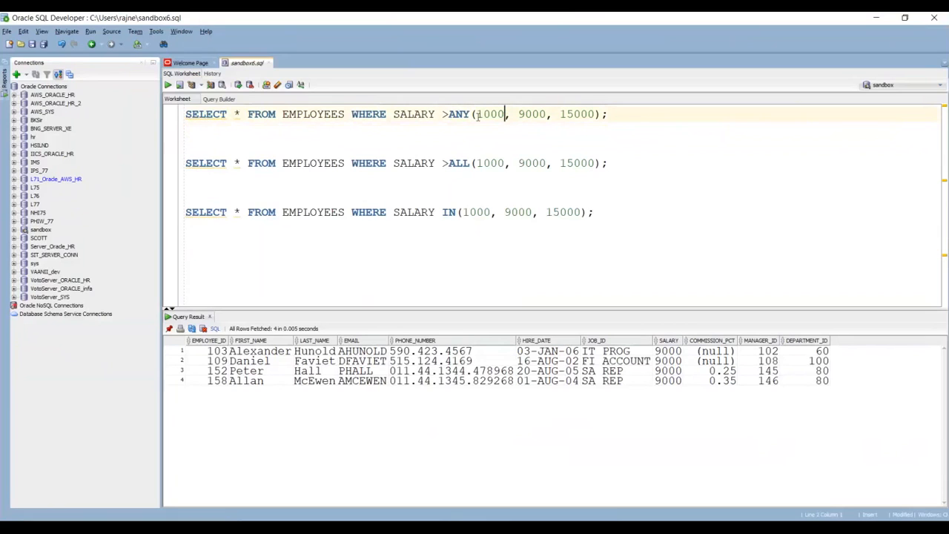
left_click_drag(476, 112, 586, 113)
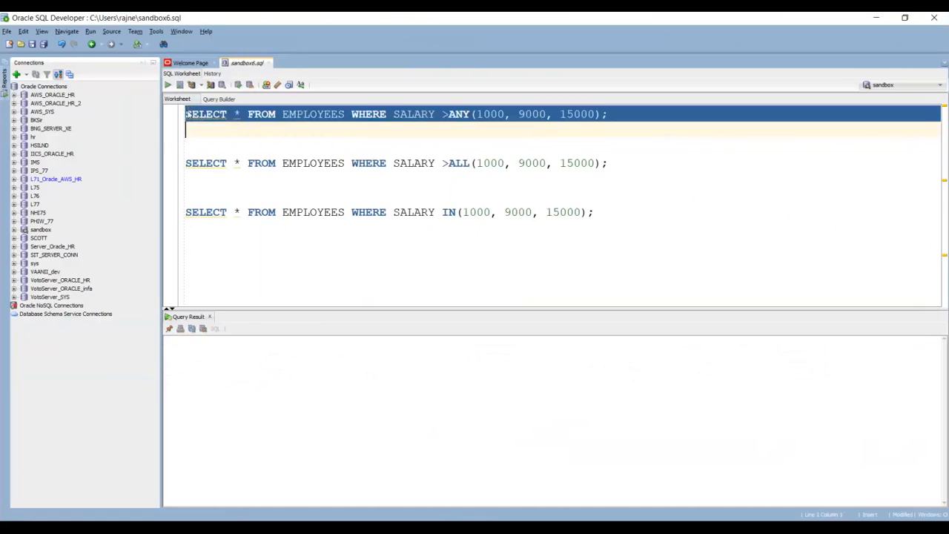
Step: Run the >ANY query and point out result salaries 4200 and 3100 against the list
left_click(167, 84)
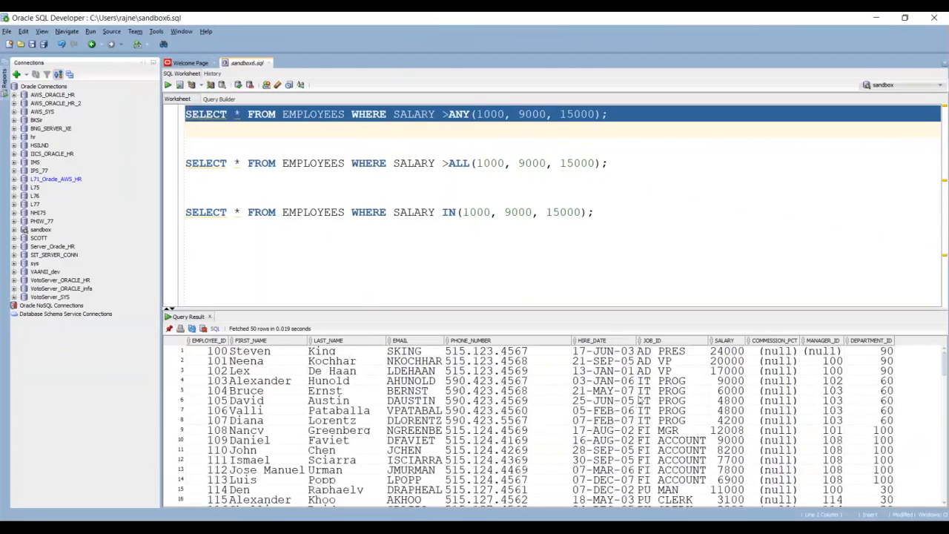
left_click(660, 350)
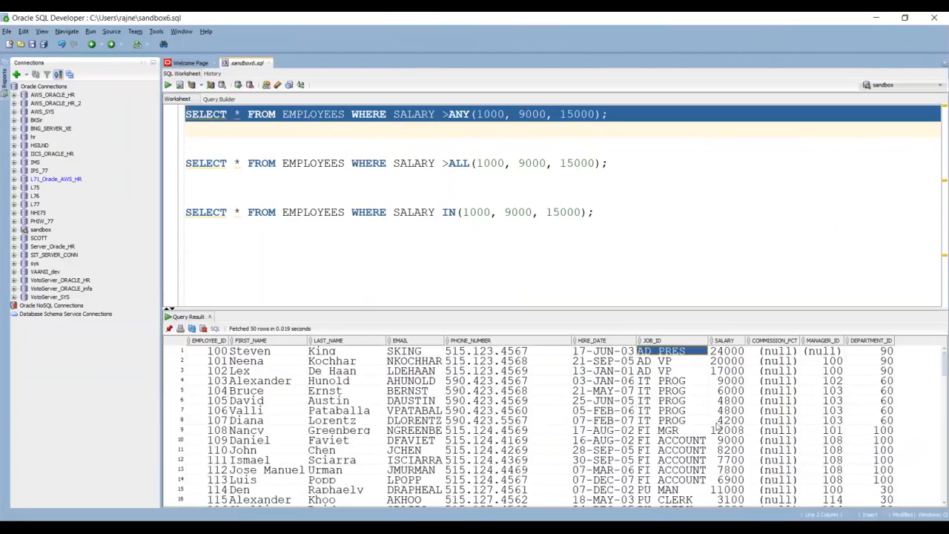
left_click(729, 420)
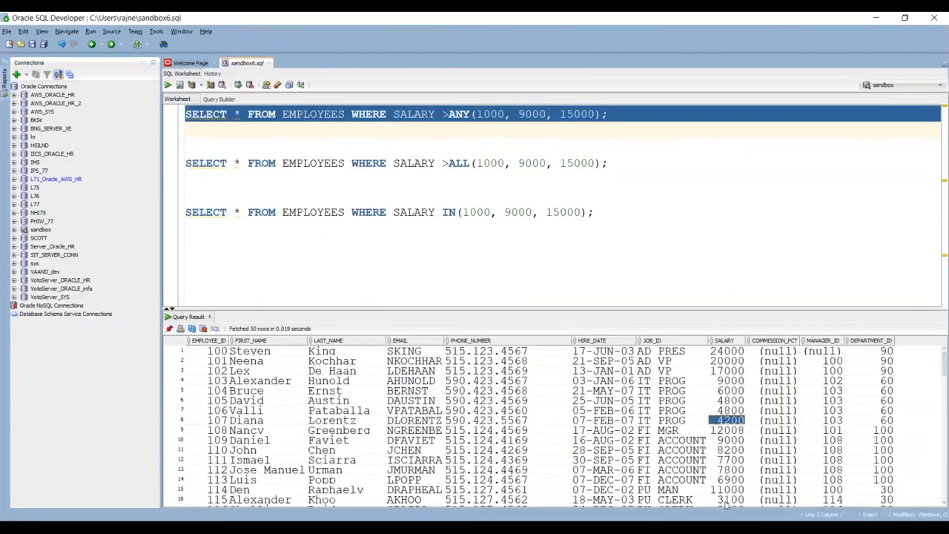
left_click(728, 498)
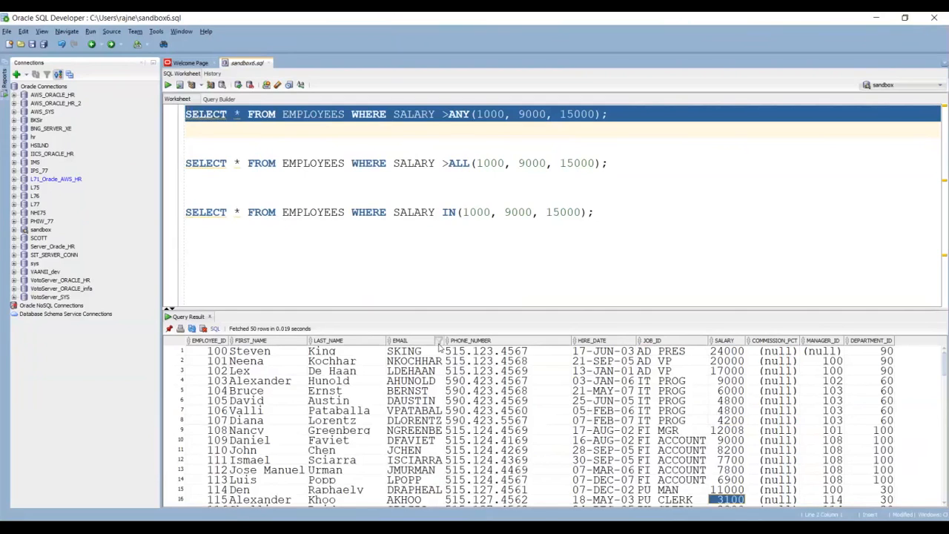
mouse_move(448, 289)
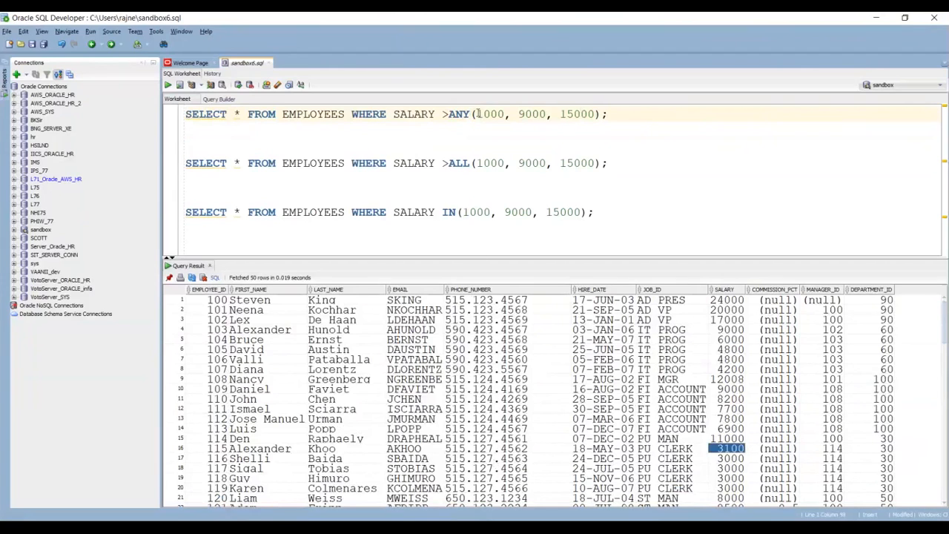
Step: Compare with the >ANY value list, then select the whole >ALL query line
double_click(489, 112)
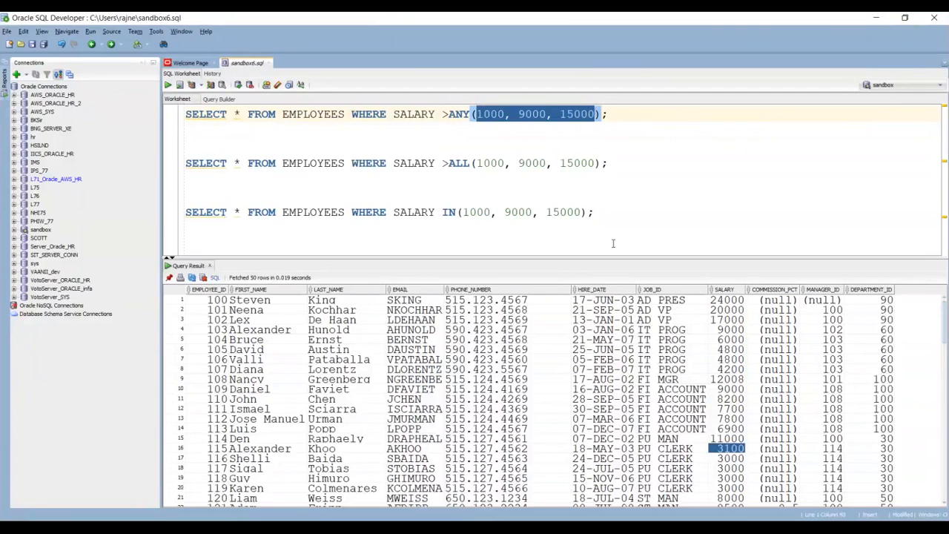
mouse_move(623, 368)
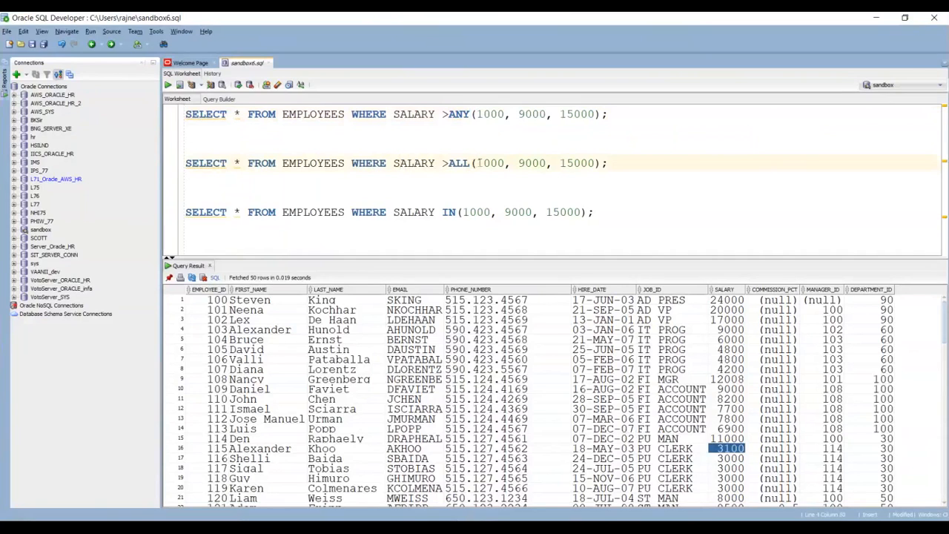
double_click(489, 163)
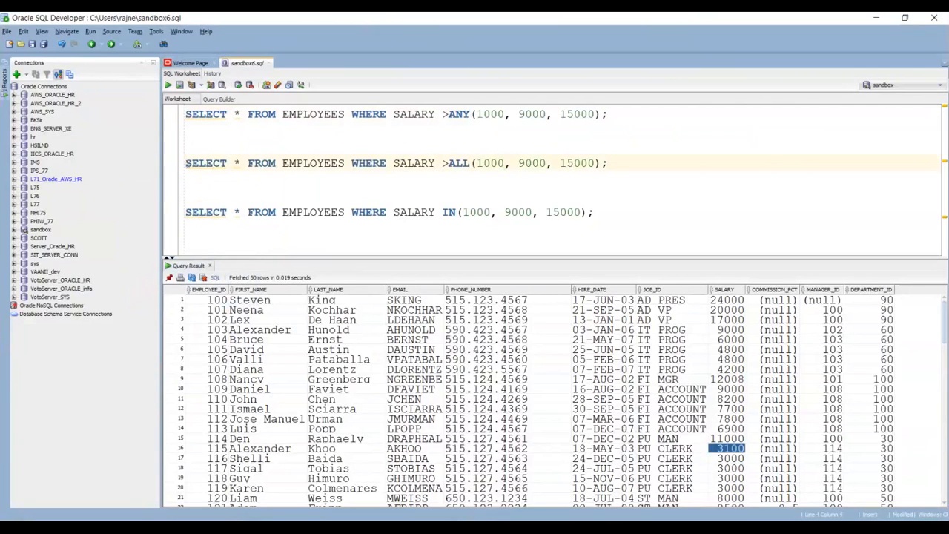
triple_click(393, 163)
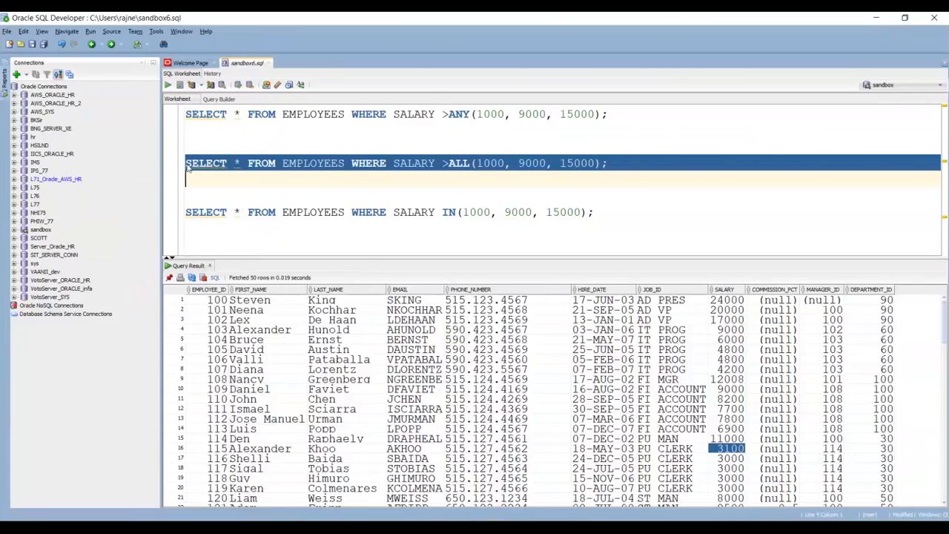
Step: Run the >ALL query, pointing out the 20000 and 24000 salaries, then move to the IN query
left_click(167, 83)
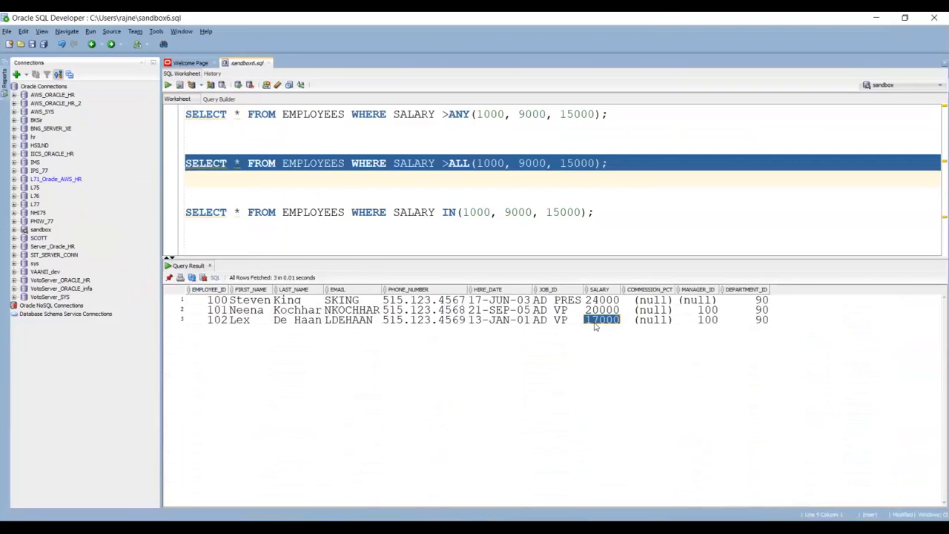
left_click(601, 310)
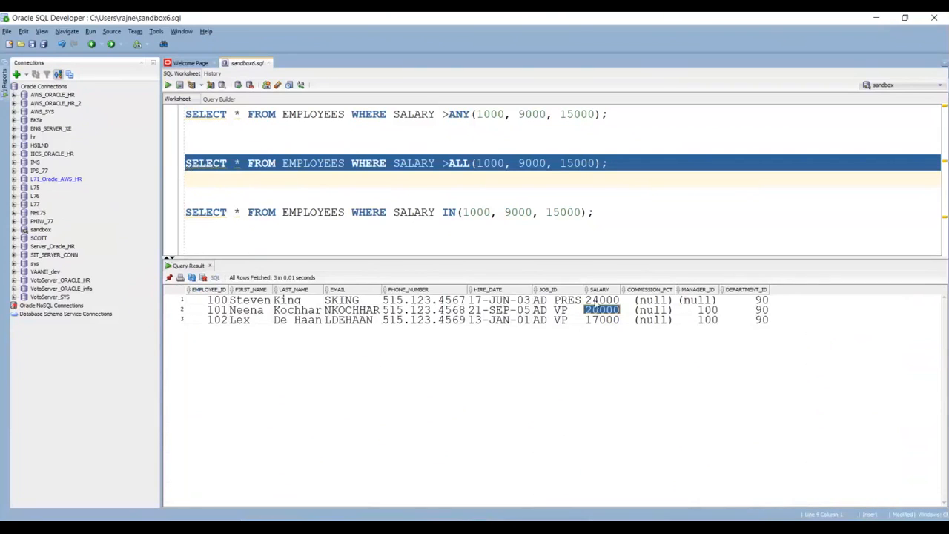
left_click(602, 300)
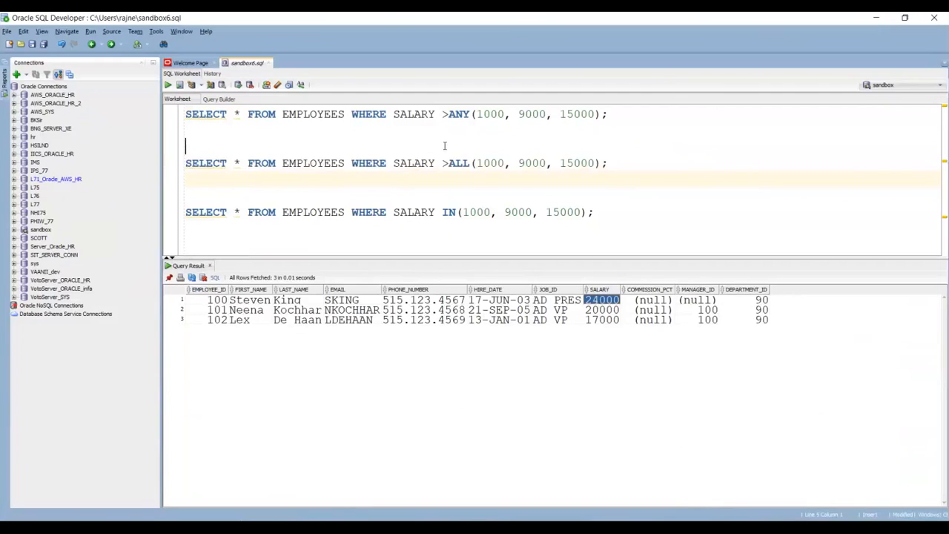
double_click(458, 112)
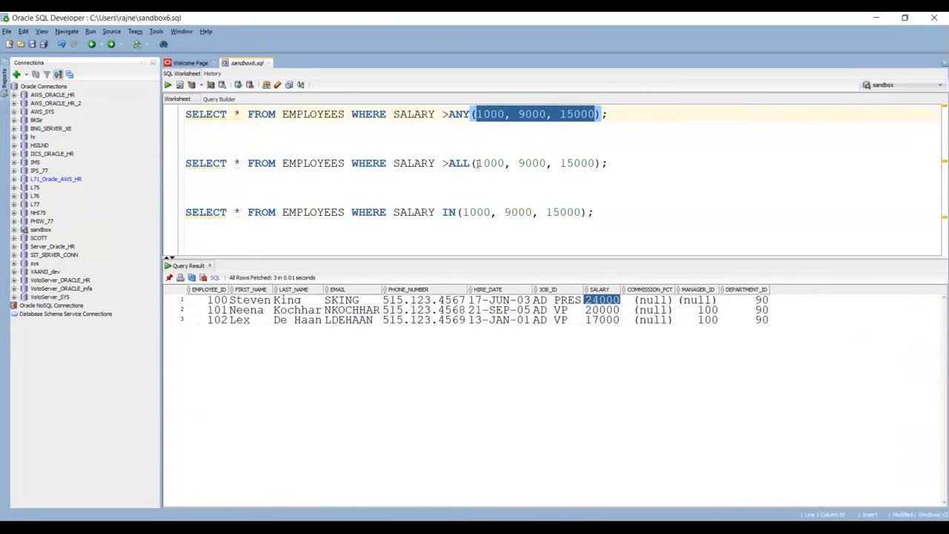
left_click(475, 163)
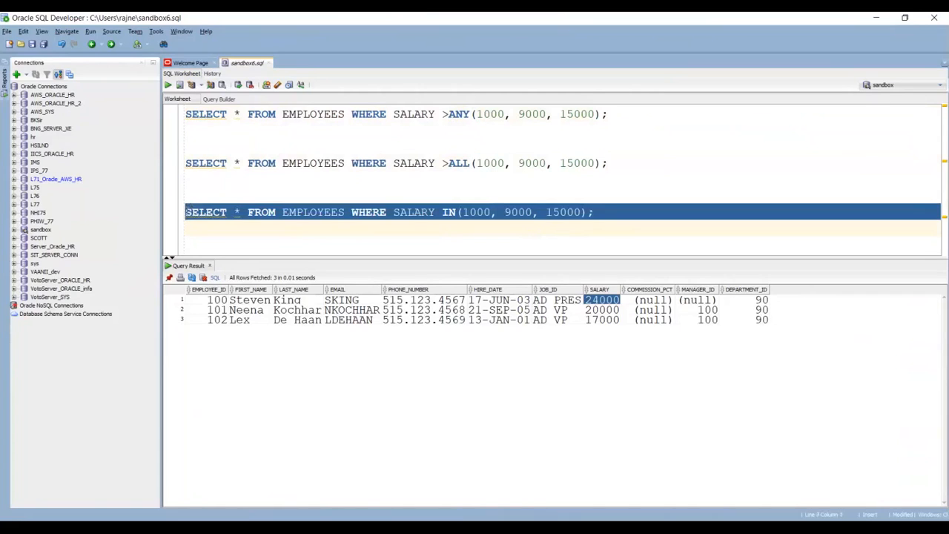
Step: Run the IN(1000, 9000, 15000) salary query and pick out its IN keyword
left_click(167, 85)
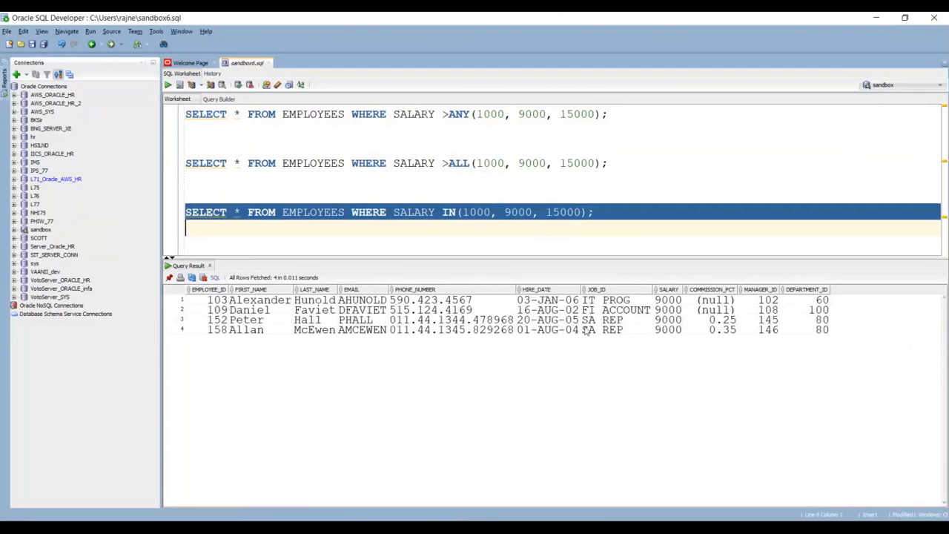
mouse_move(656, 306)
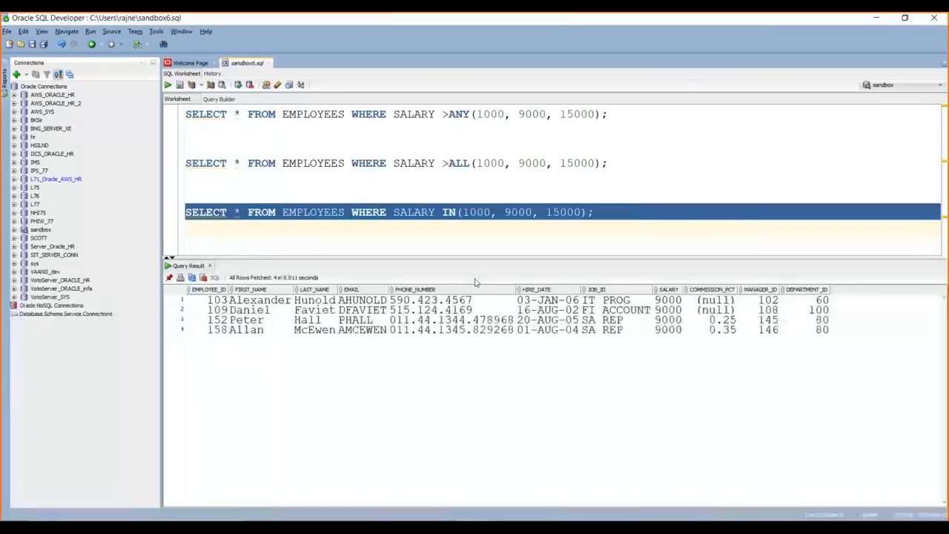
left_click(577, 227)
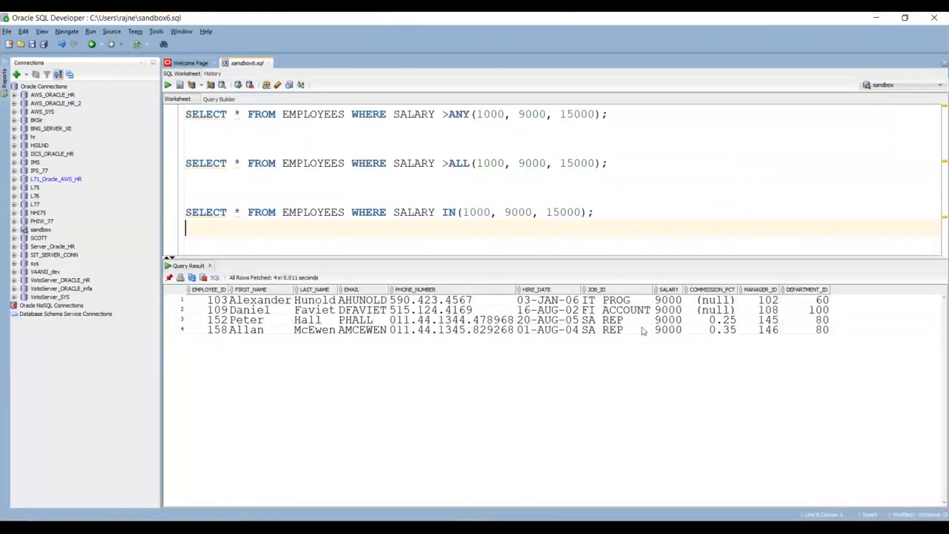
mouse_move(518, 319)
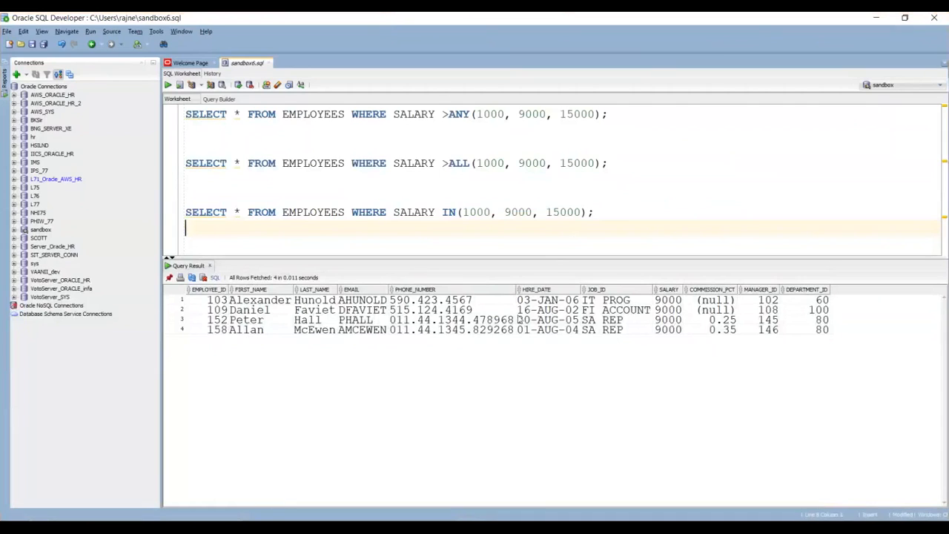
mouse_move(457, 151)
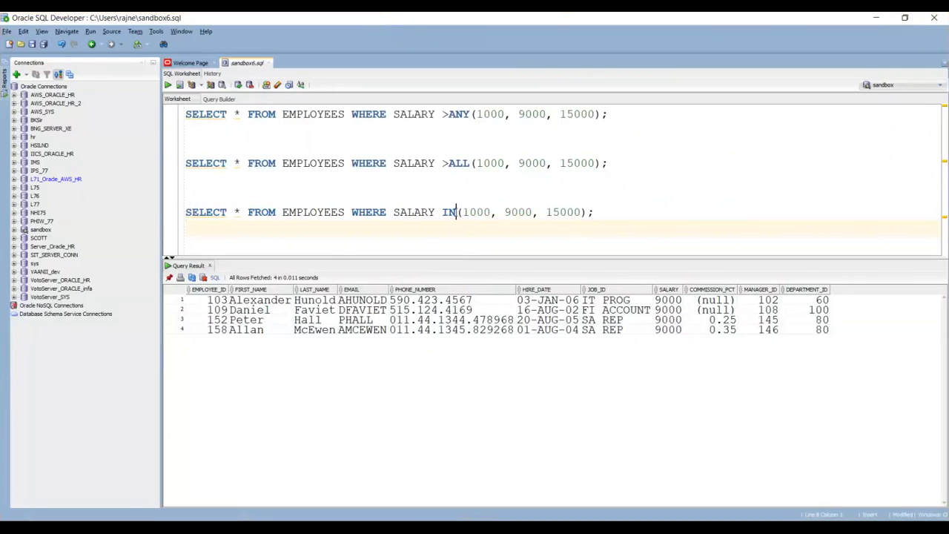
double_click(449, 212)
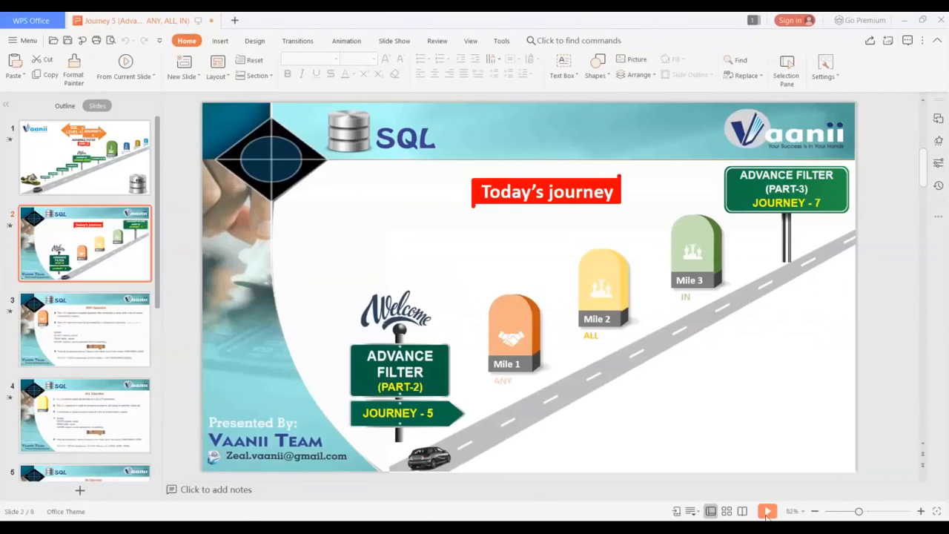
Step: Start the slide show to present the IN Operator slide
left_click(768, 510)
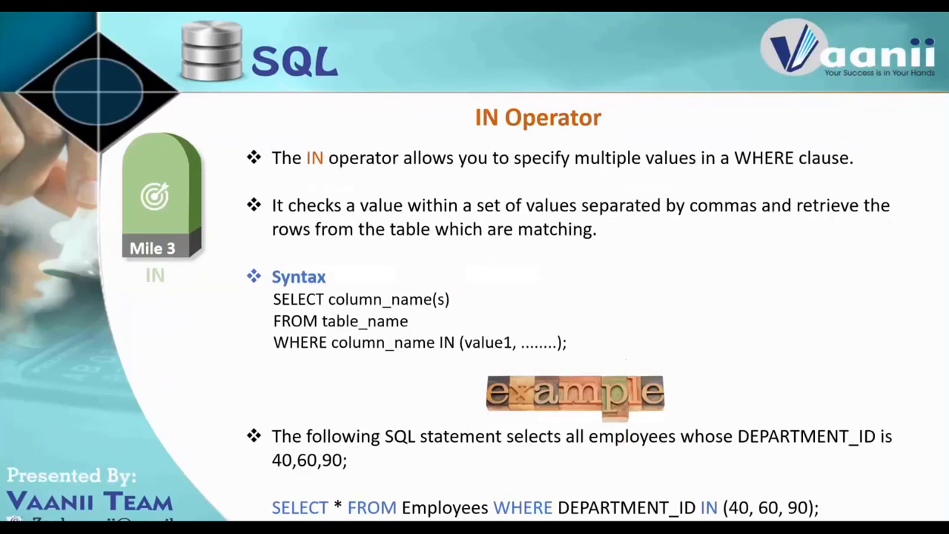
mouse_move(767, 480)
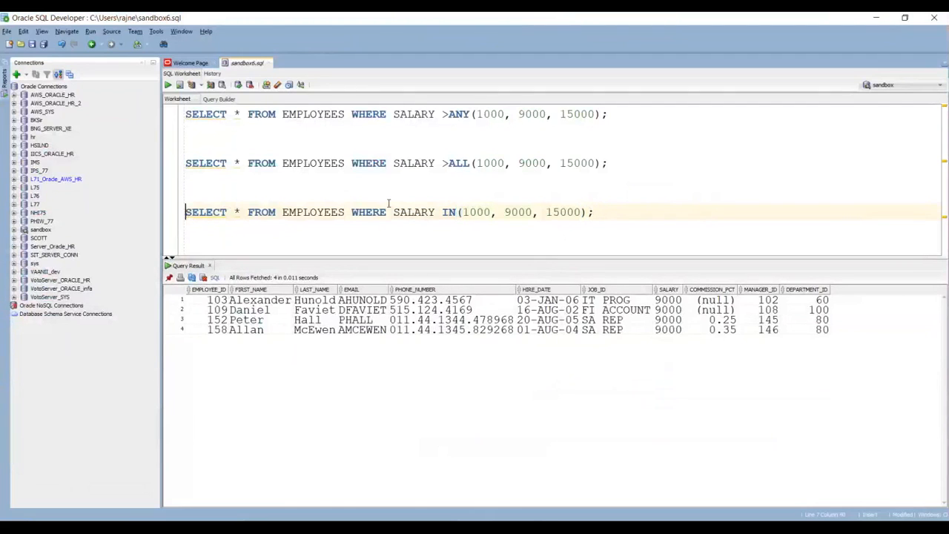
Step: Copy the salary IN query to a new line and change its column to DEPARTMENT_ID
triple_click(388, 212)
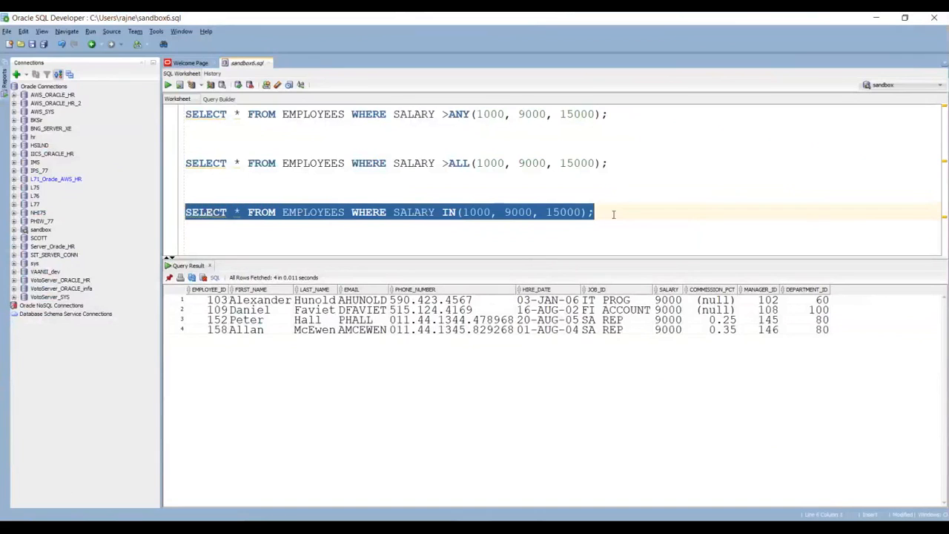
left_click(196, 242)
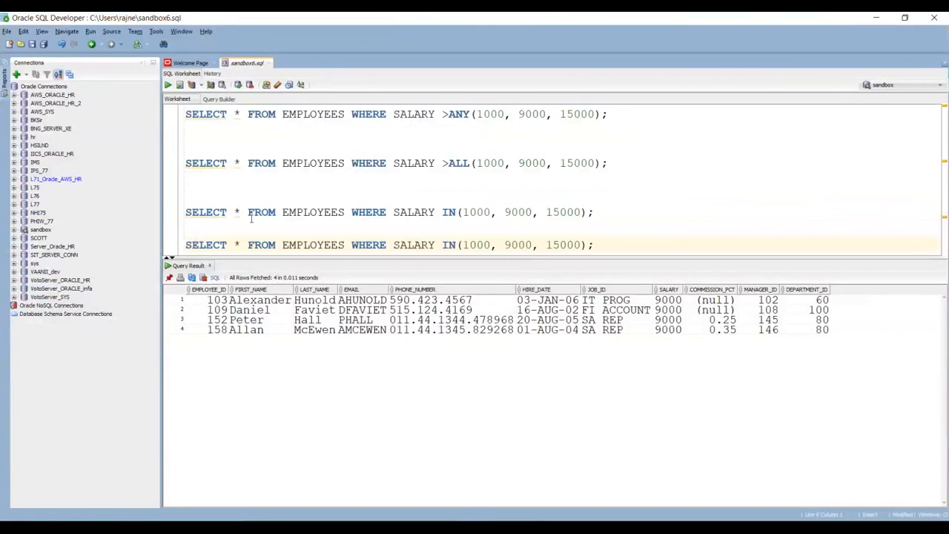
double_click(414, 244)
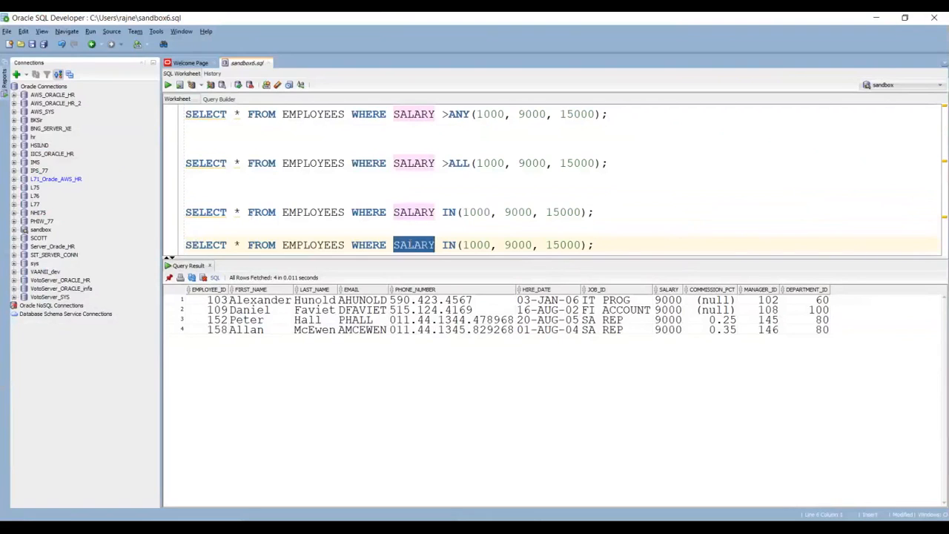
type("DEPARTMENT")
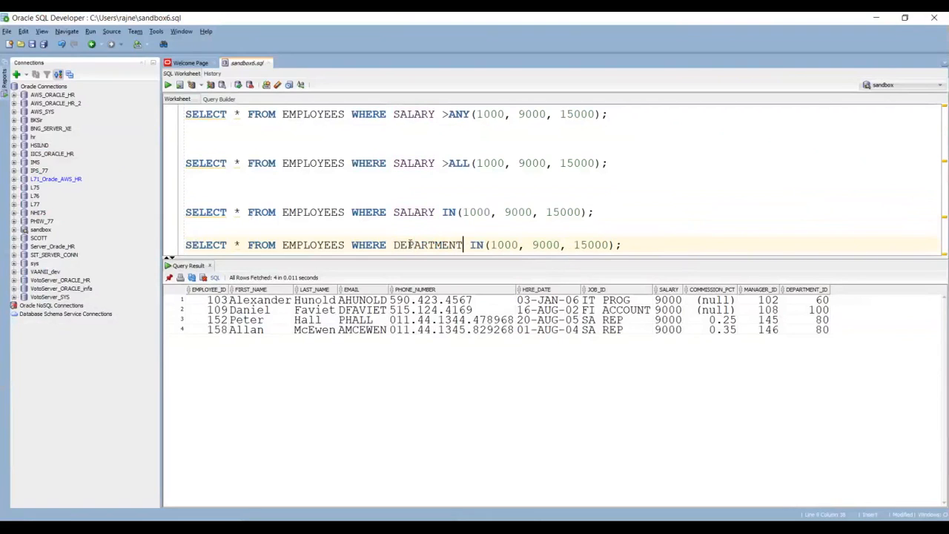
type("_ID")
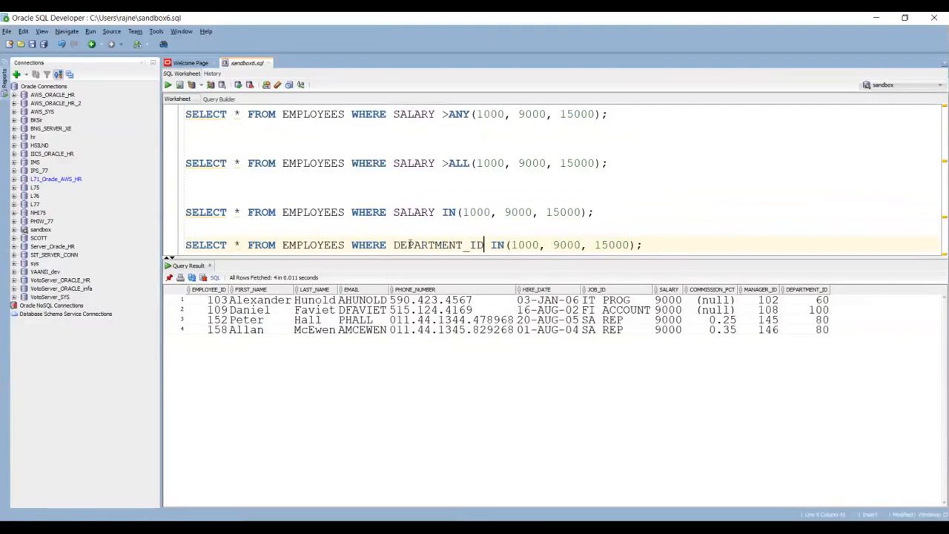
Step: Replace 9000 with 40 and select the whole department IN query to run it
double_click(525, 245)
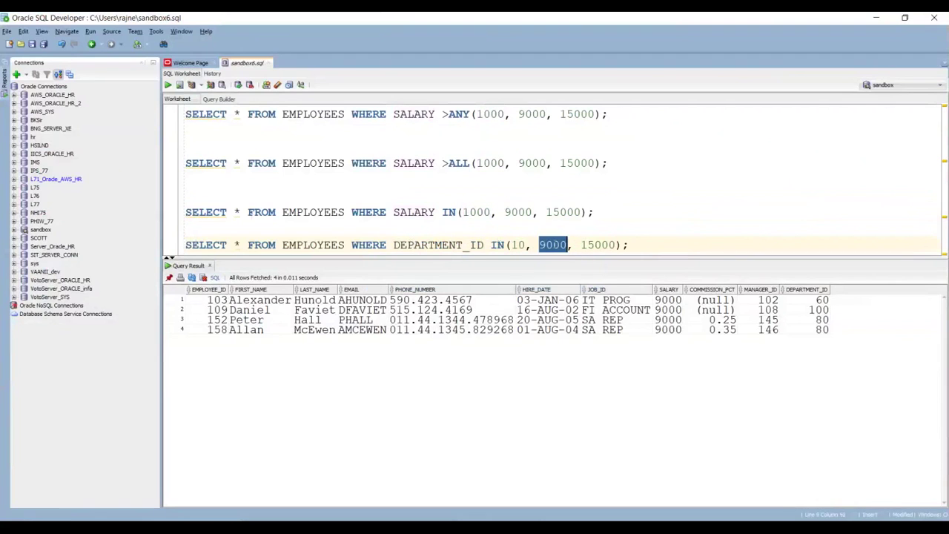
type("40")
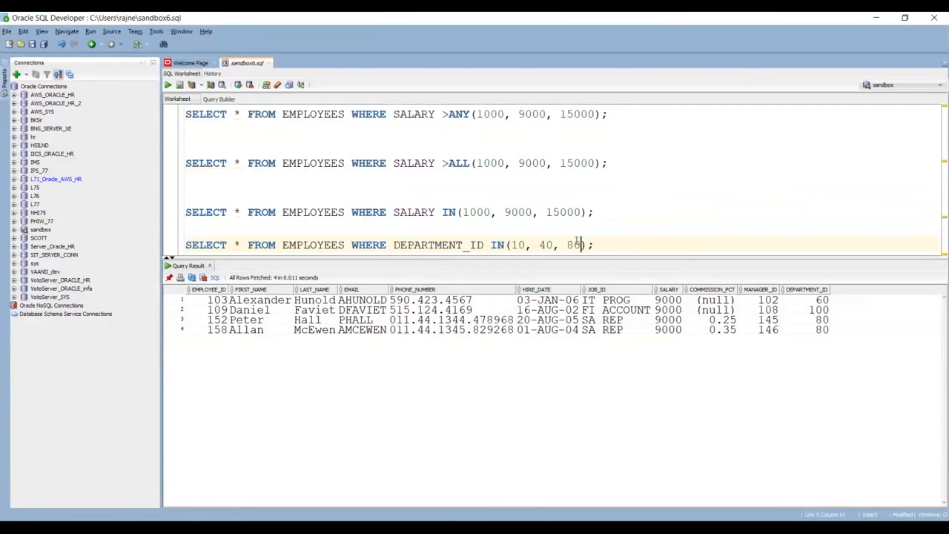
triple_click(389, 245)
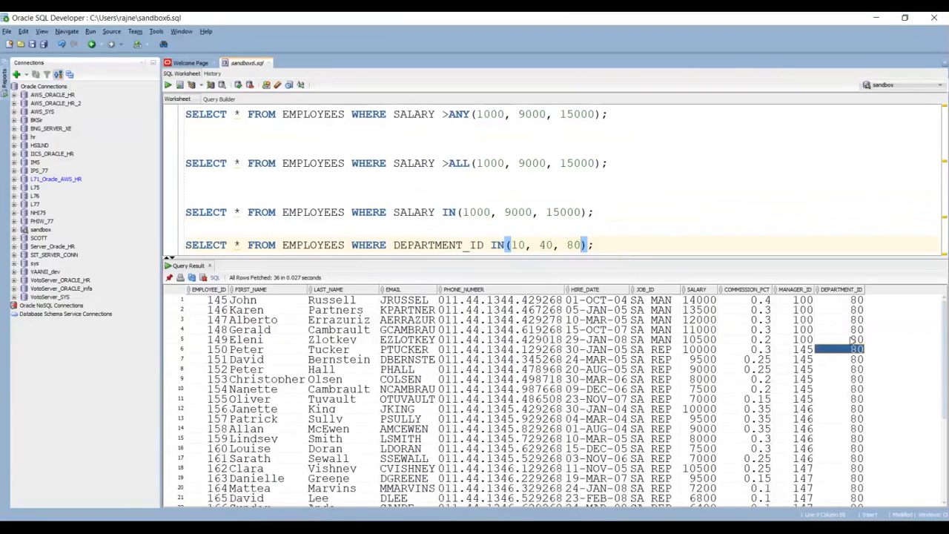
Step: Look over the department 10, 40, 80 results, then run only SELECT * FROM EMPLOYEES
scroll("down", 3)
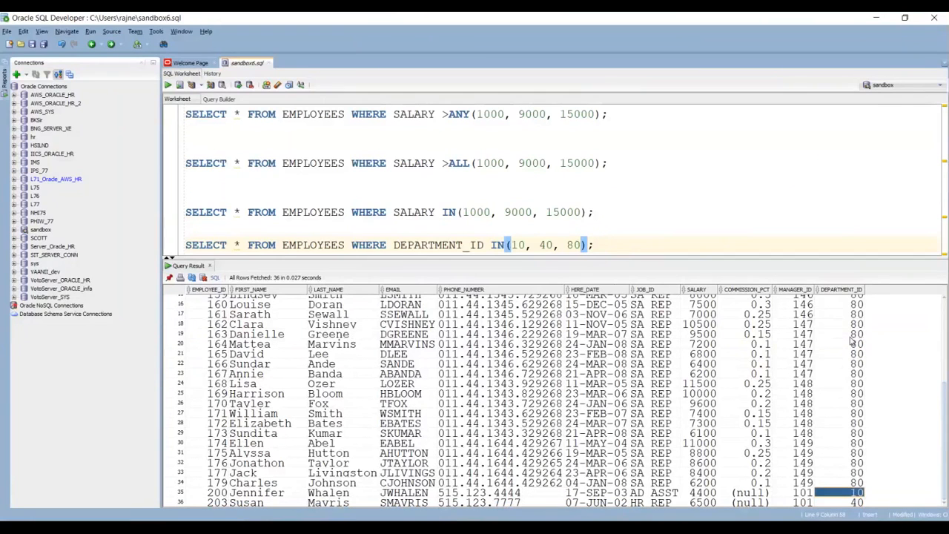
scroll("up", 3)
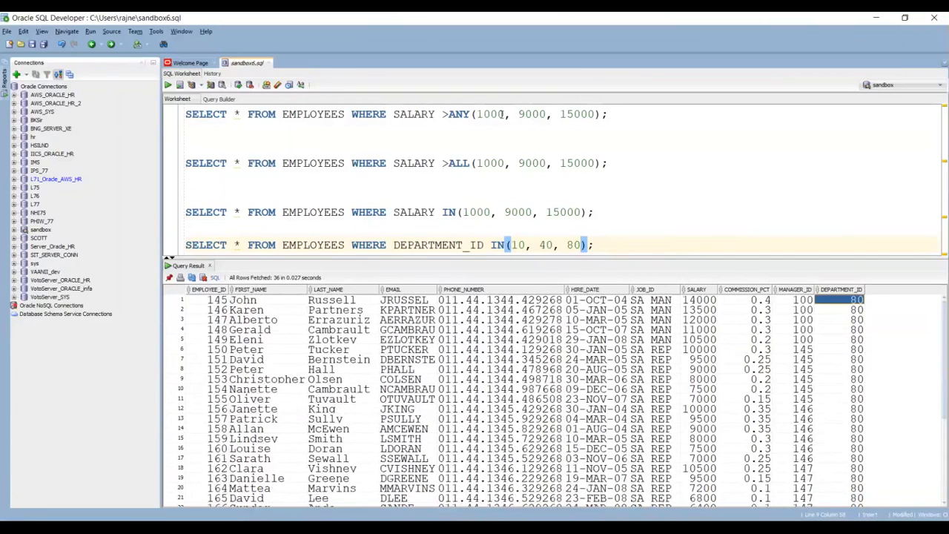
mouse_move(396, 245)
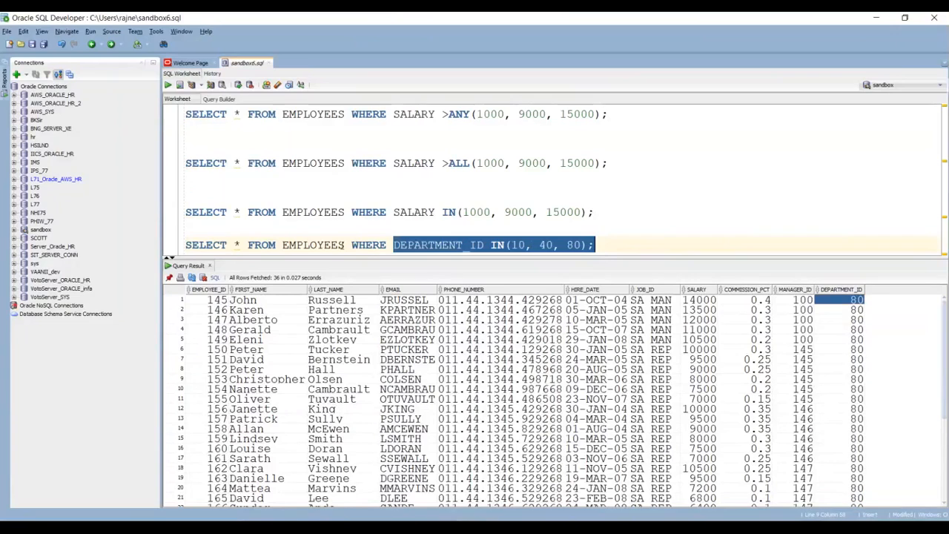
left_click(344, 245)
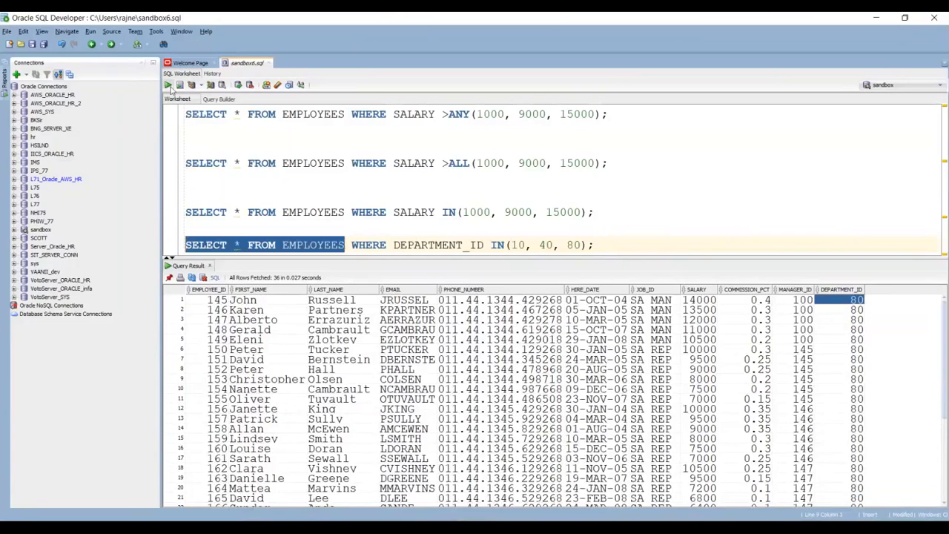
left_click(169, 85)
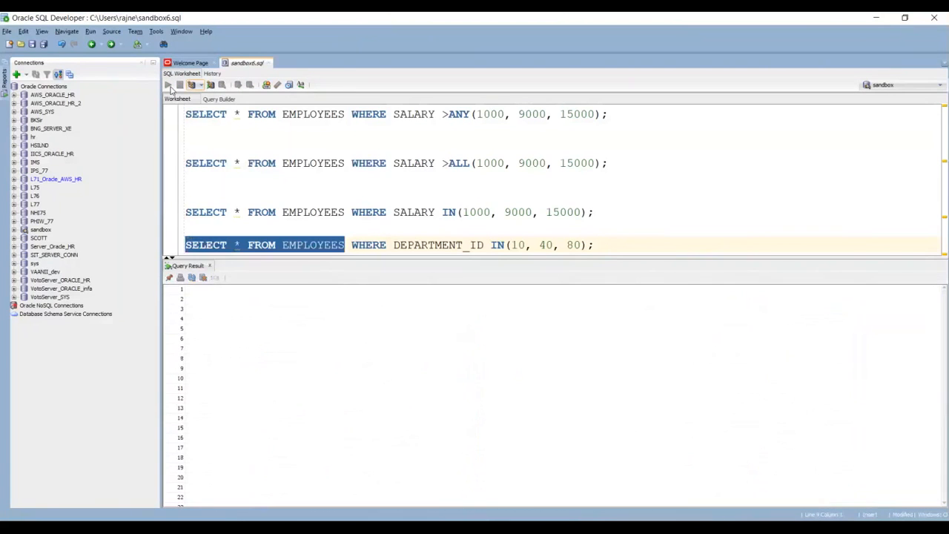
Step: Show all employees from the unfiltered SELECT and highlight the DEPARTMENT_ID IN clause
left_click(167, 85)
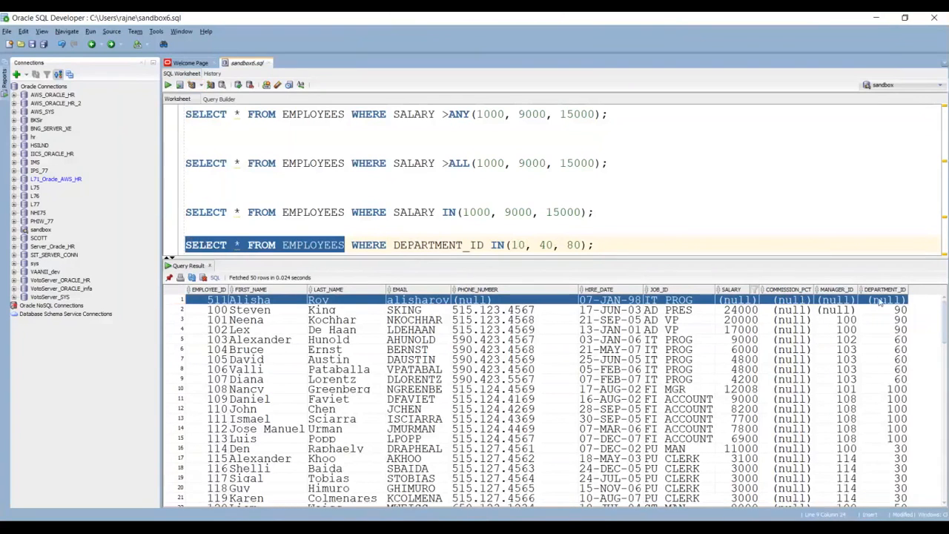
mouse_move(392, 274)
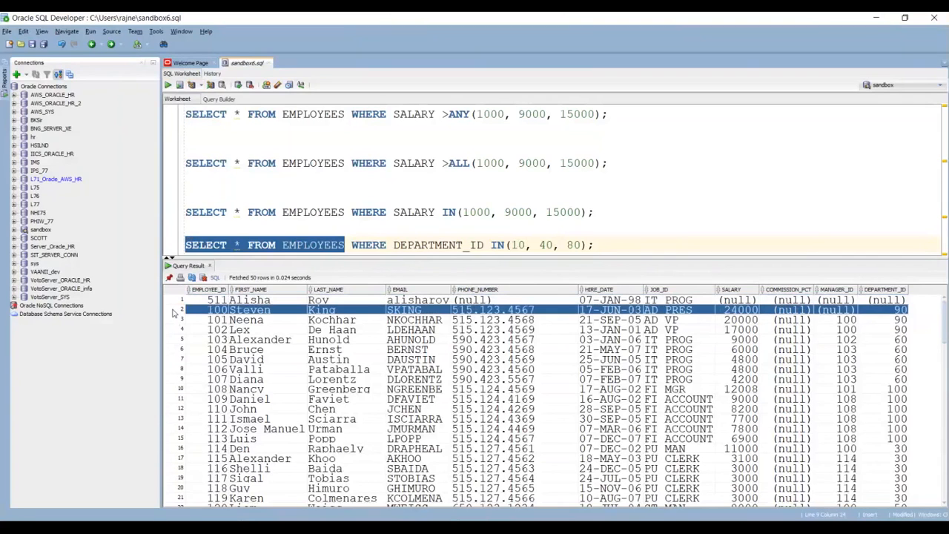
mouse_move(512, 252)
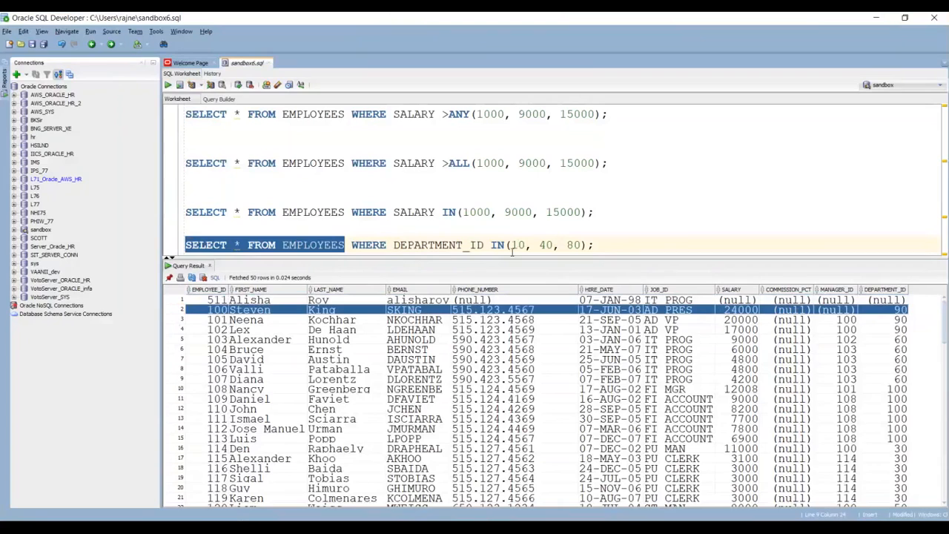
mouse_move(570, 243)
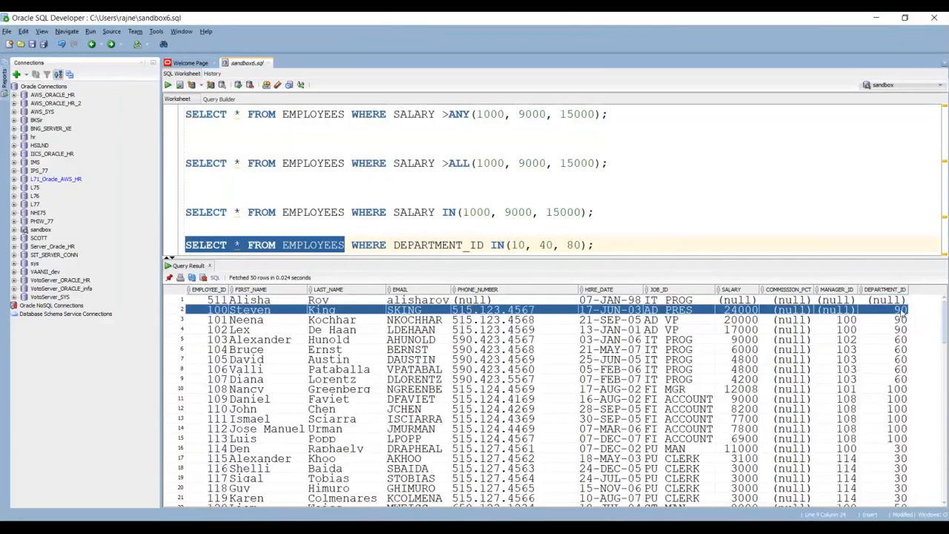
mouse_move(261, 344)
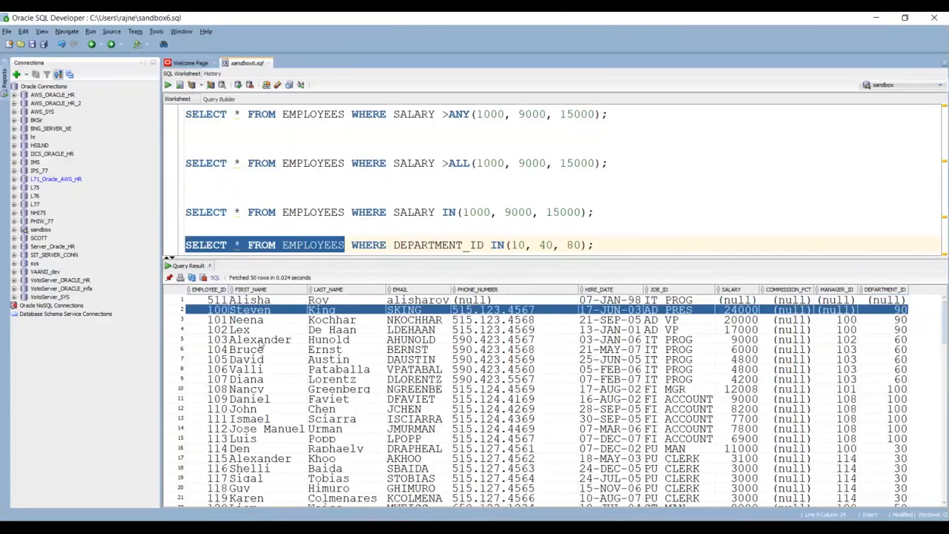
mouse_move(169, 326)
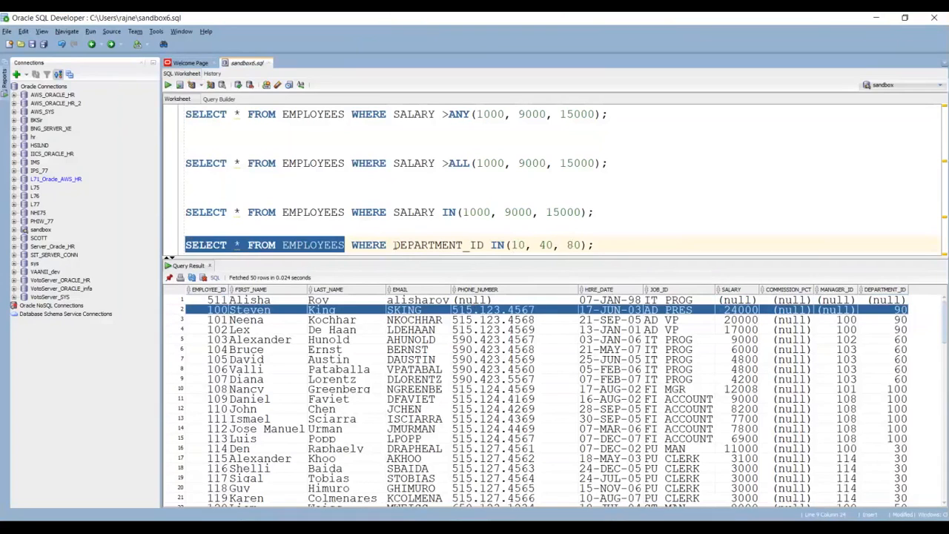
double_click(438, 244)
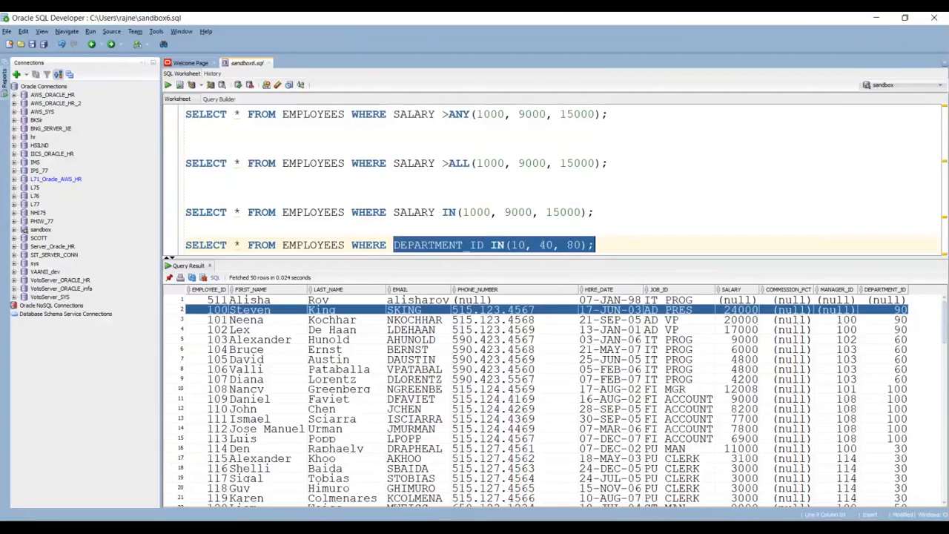
mouse_move(558, 383)
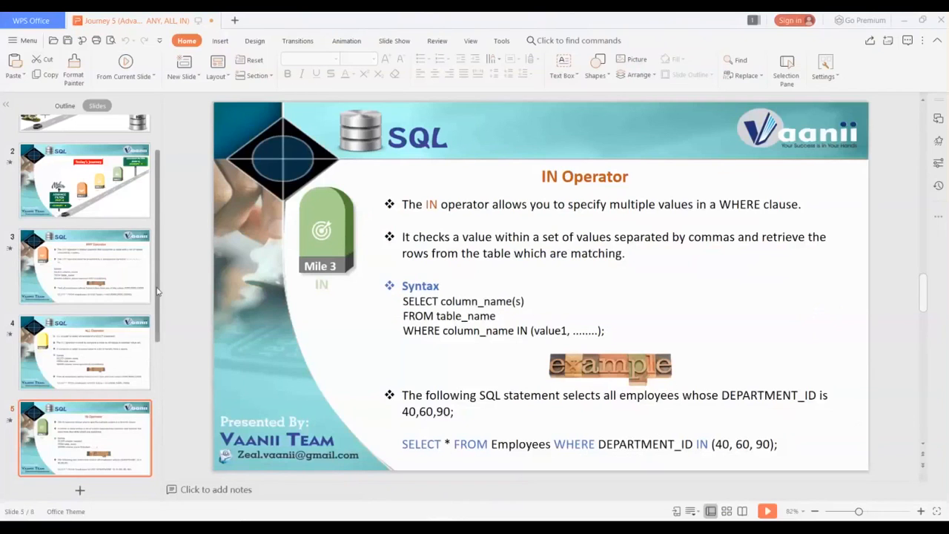
Step: Move to slide 6, the ANY, ALL and IN milestones recap
scroll("down", 3)
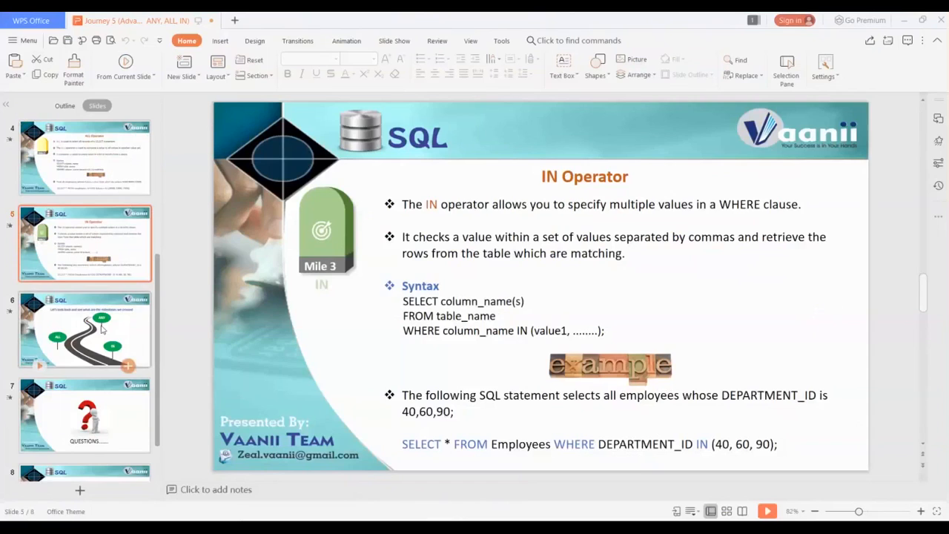
left_click(85, 329)
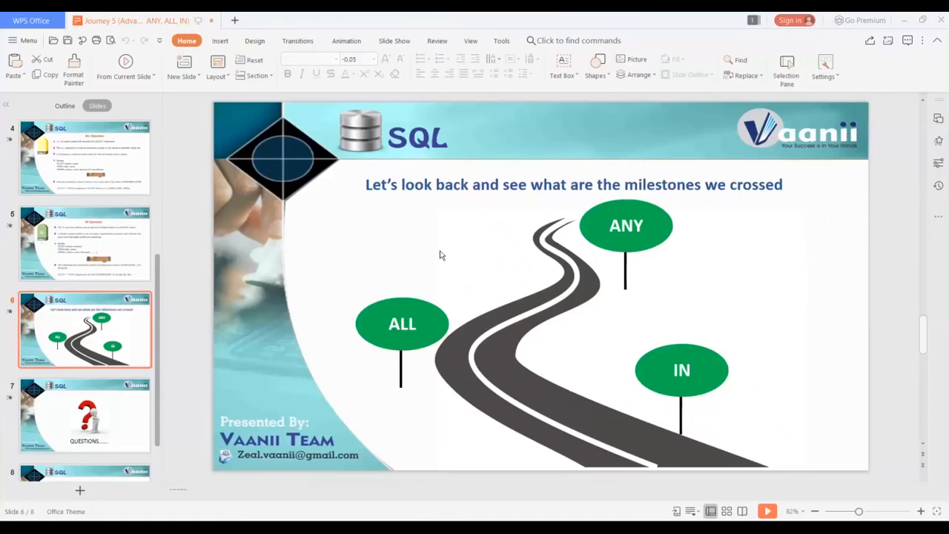
mouse_move(544, 29)
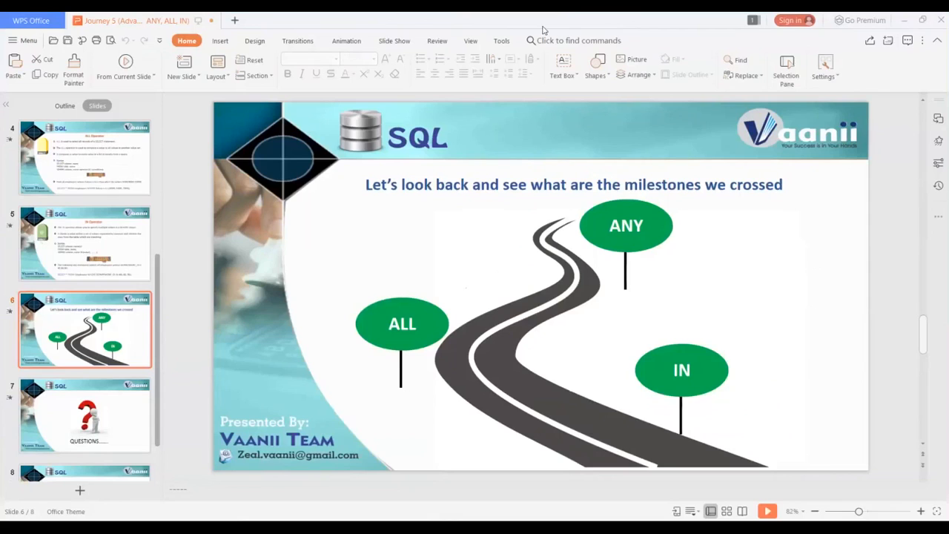
mouse_move(570, 116)
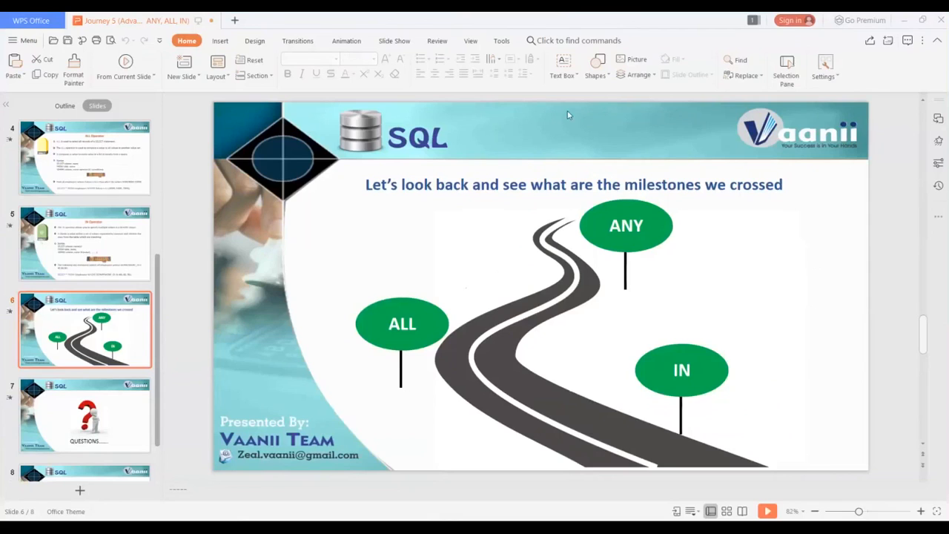
mouse_move(578, 151)
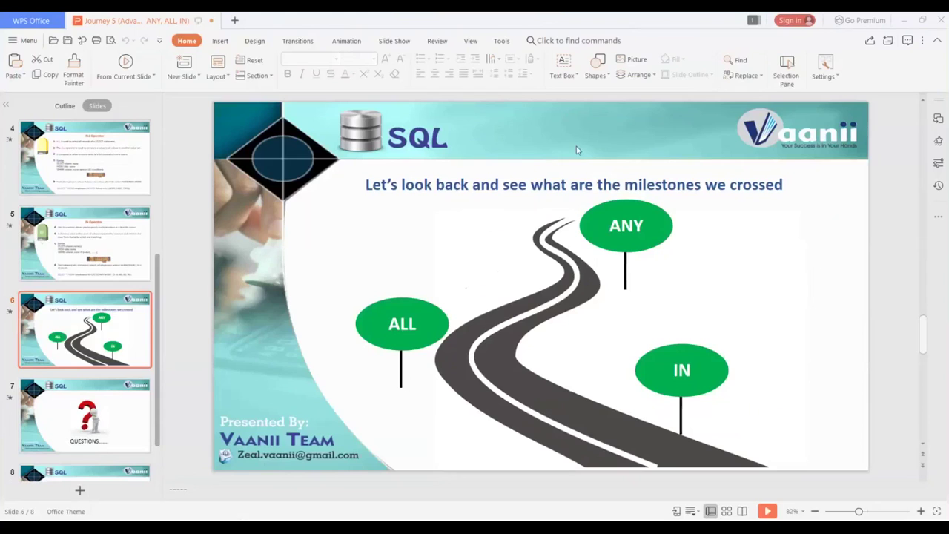